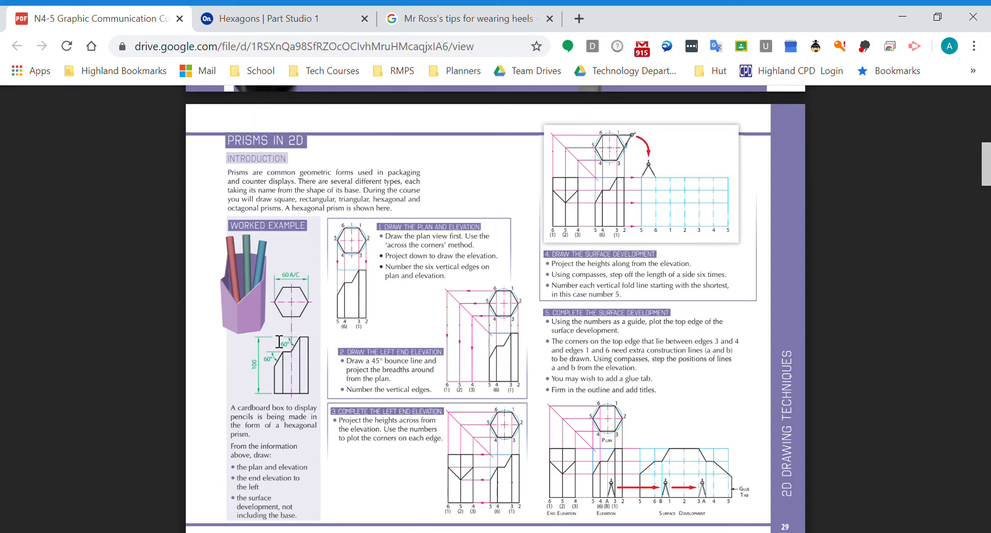
mouse_move(277, 303)
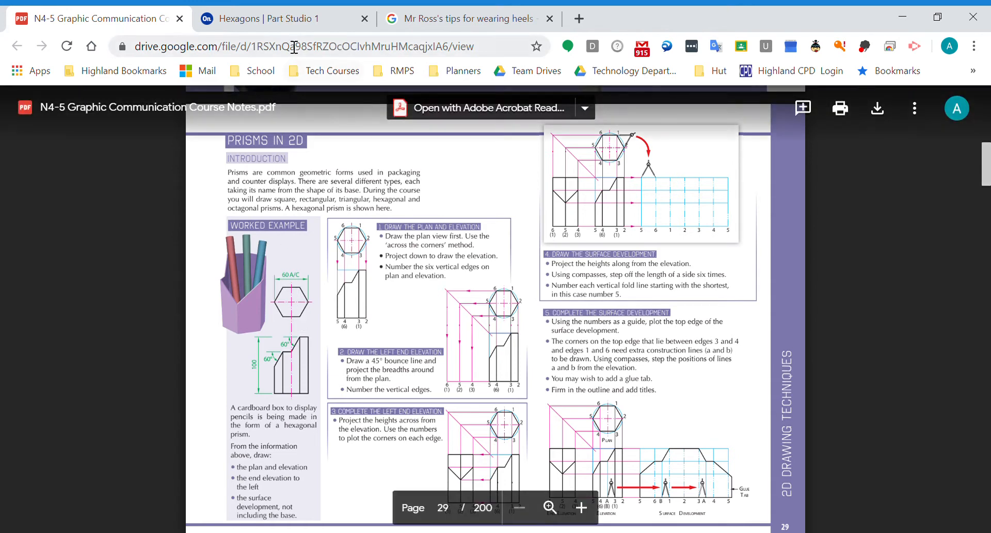
Choose the Circumscribed polygon tool in the Hexagons part studio sketch.
left_click(272, 18)
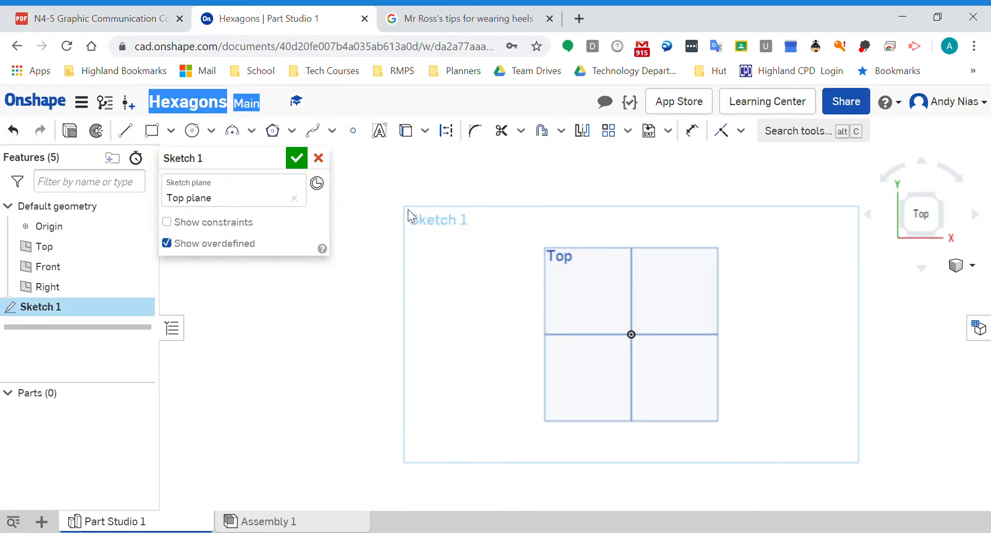
mouse_move(273, 130)
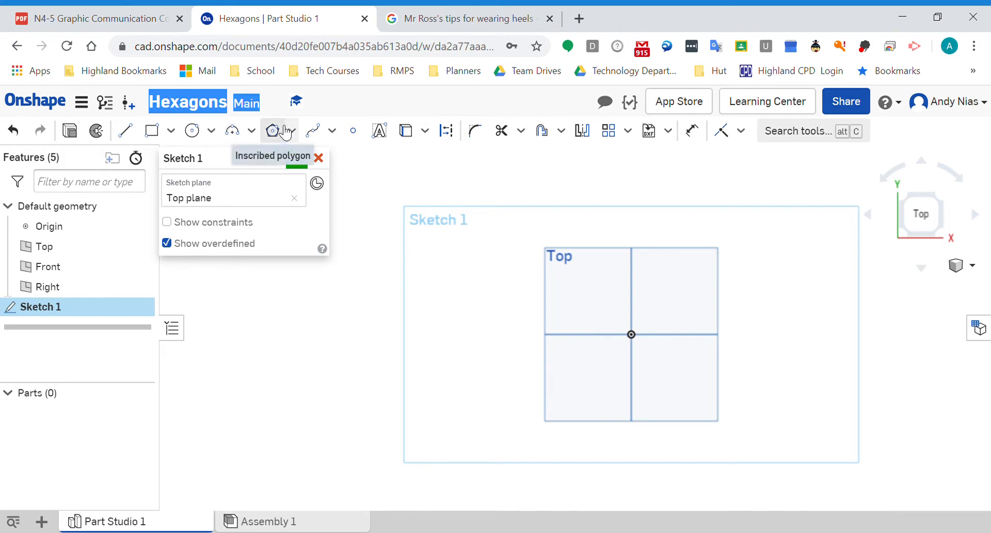
left_click(291, 131)
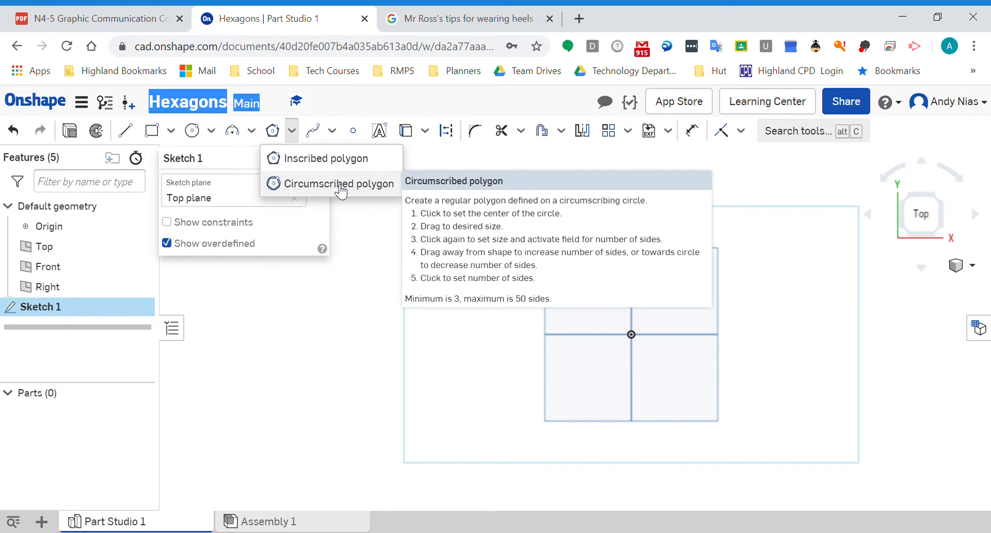
left_click(339, 183)
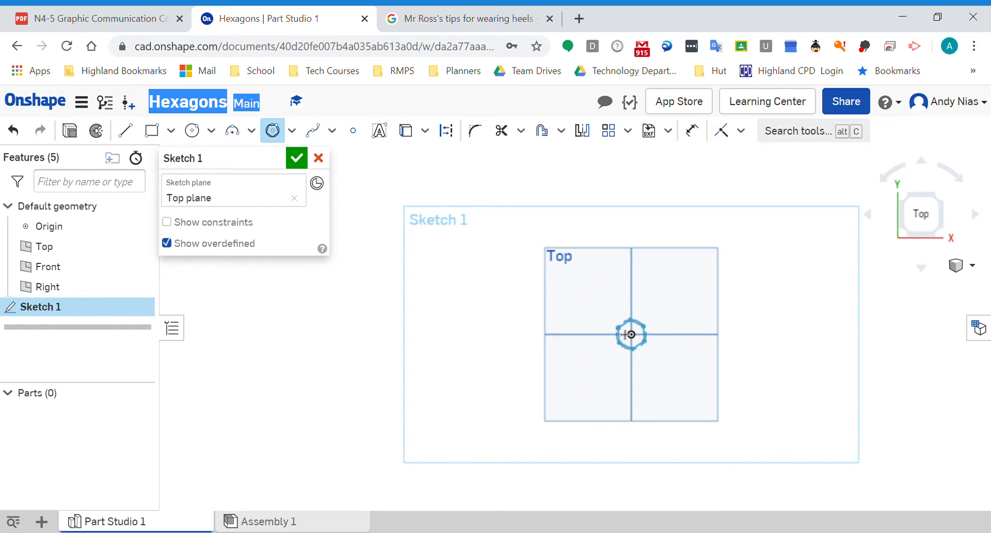
Draw a 6-sided polygon outward from the origin with its corners on the construction circle.
left_click_drag(630, 334, 575, 339)
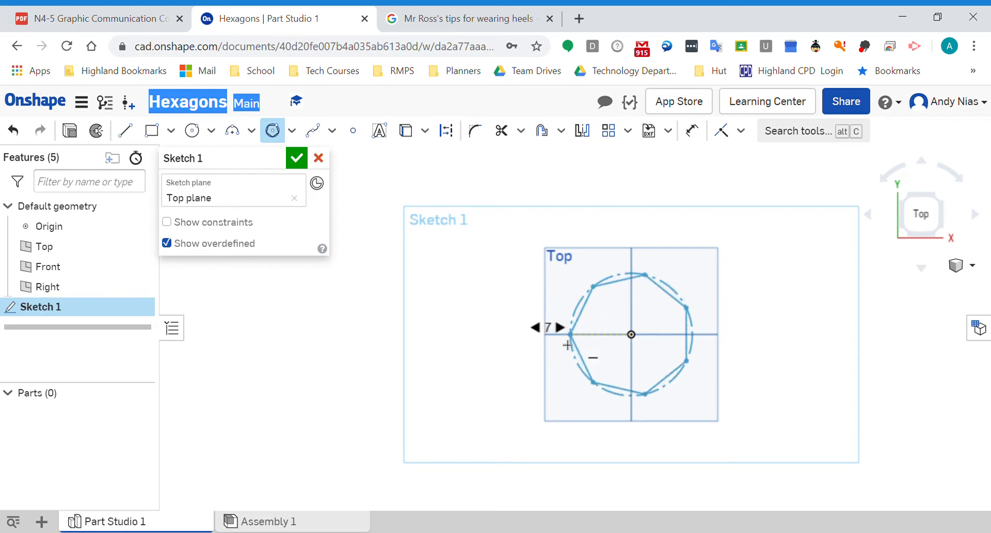
left_click(558, 327)
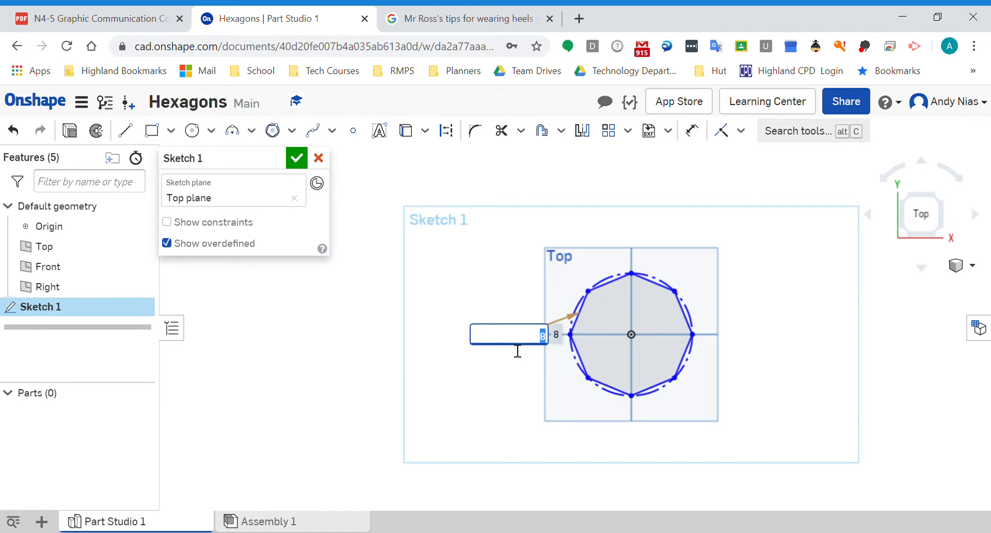
type("6")
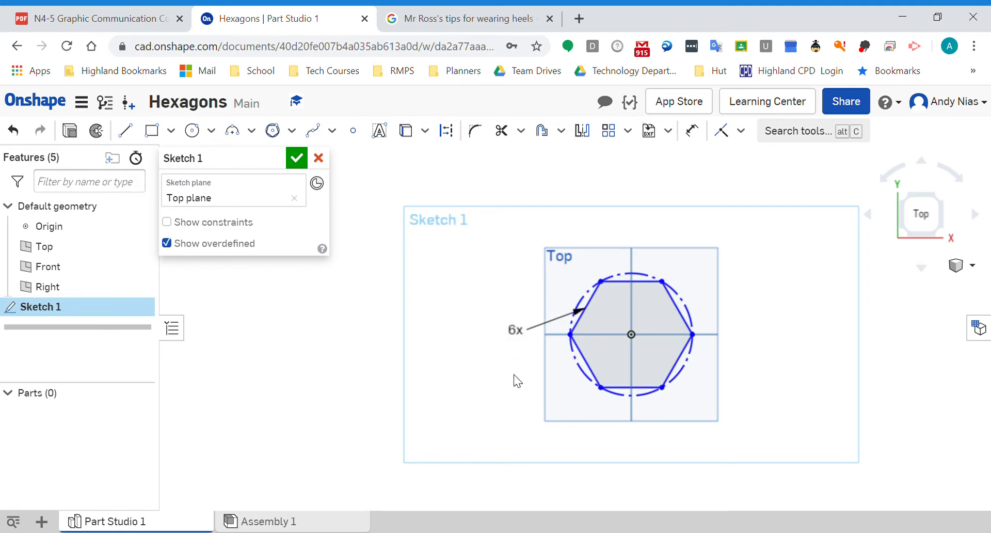
mouse_move(564, 358)
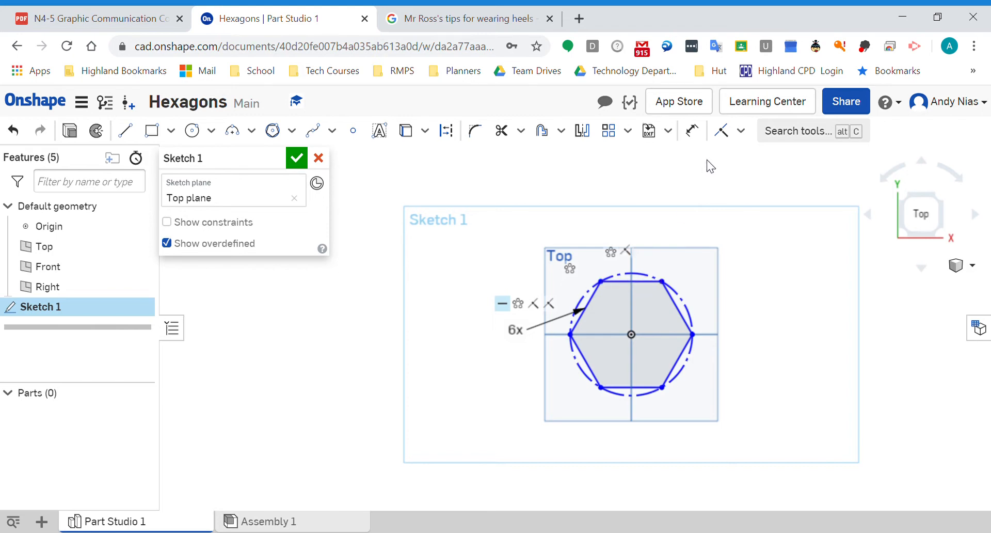
Dimension the first hexagon's corner circle Ø60 so it measures 60 mm across corners.
left_click(741, 131)
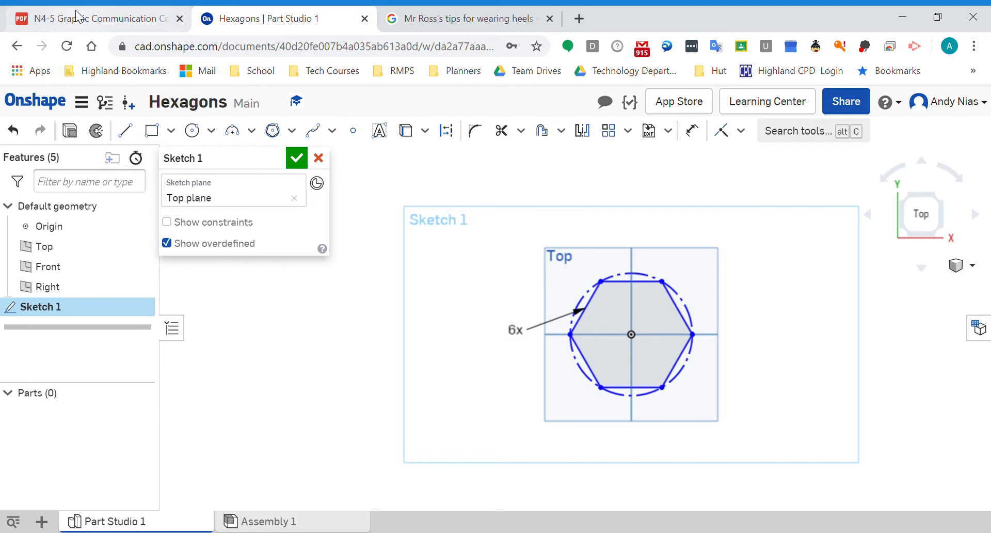
left_click(95, 18)
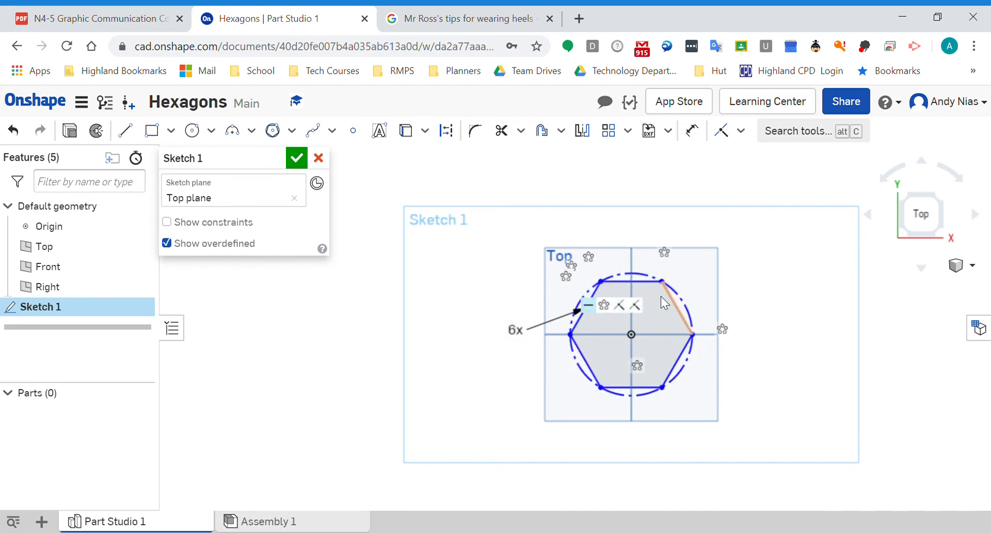
left_click(691, 131)
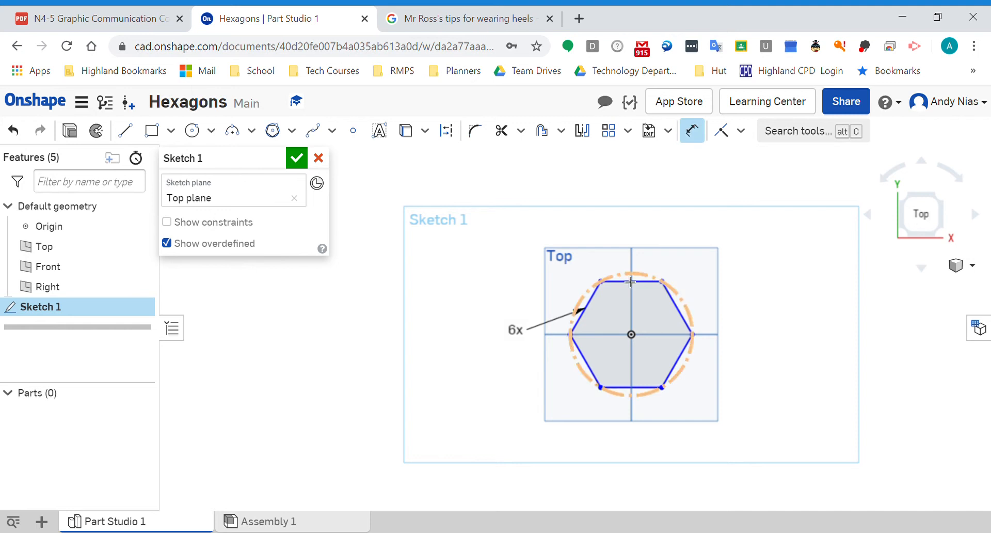
left_click(446, 131)
type("Ø60")
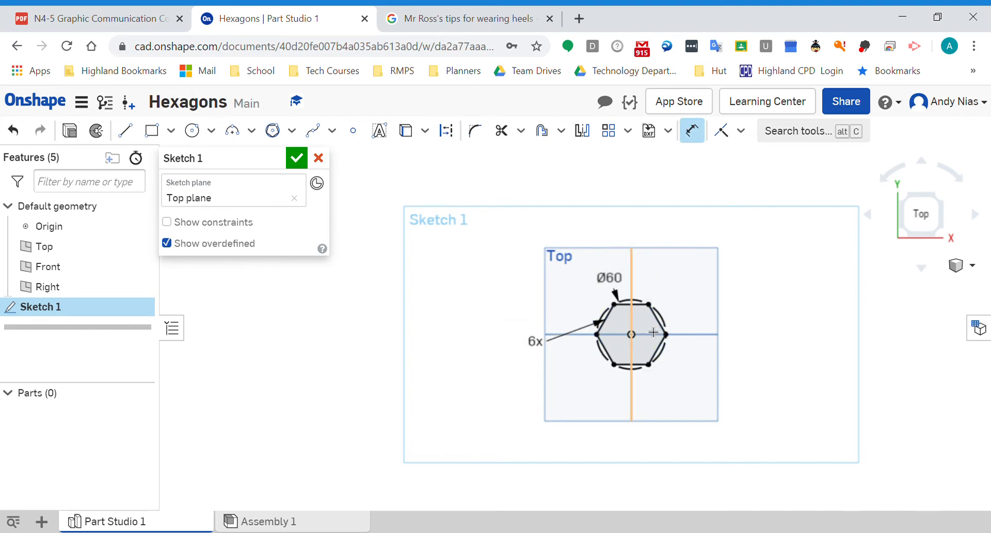
scroll("up", 3)
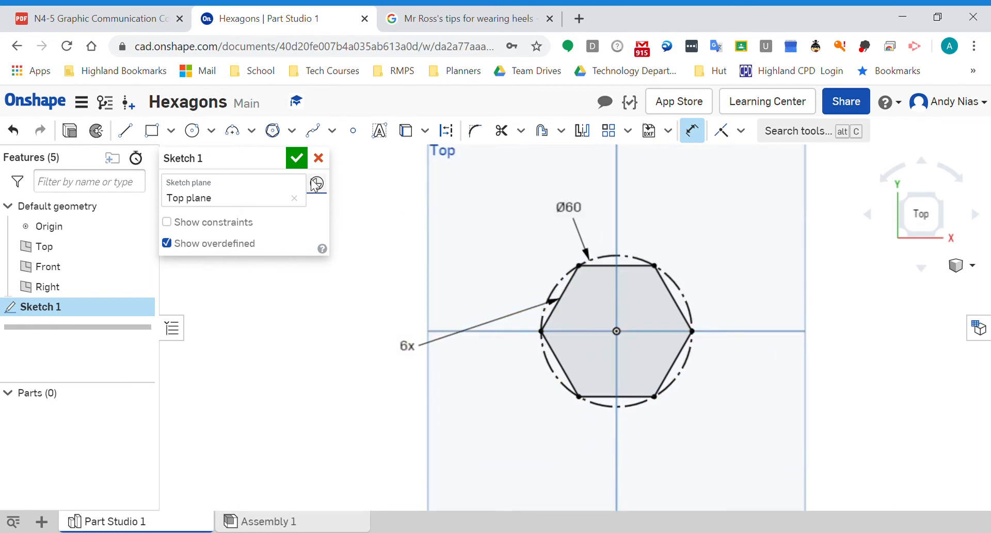
left_click(272, 131)
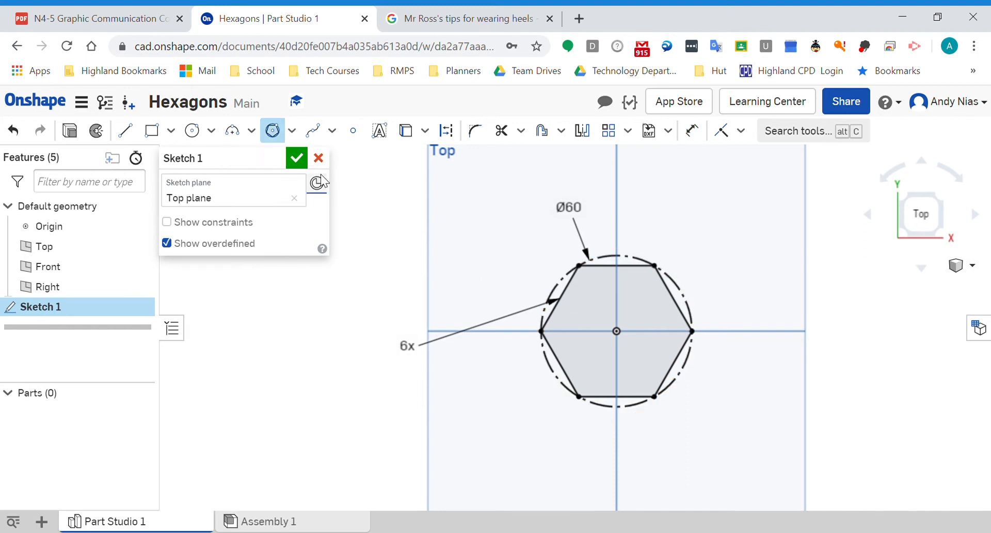
Draw an Inscribed hexagon around the origin and dimension its flat-tangent circle Ø100.
left_click(291, 131)
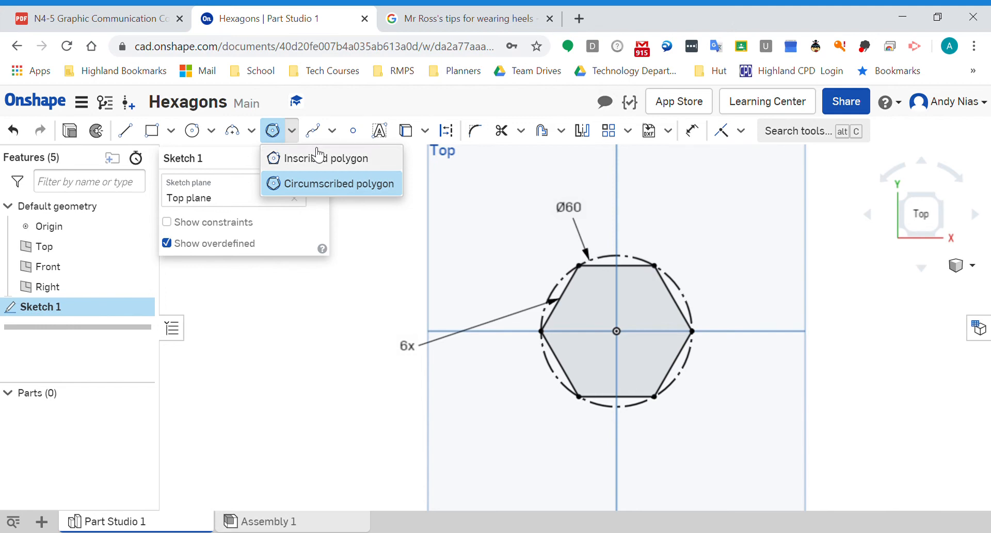
left_click(340, 184)
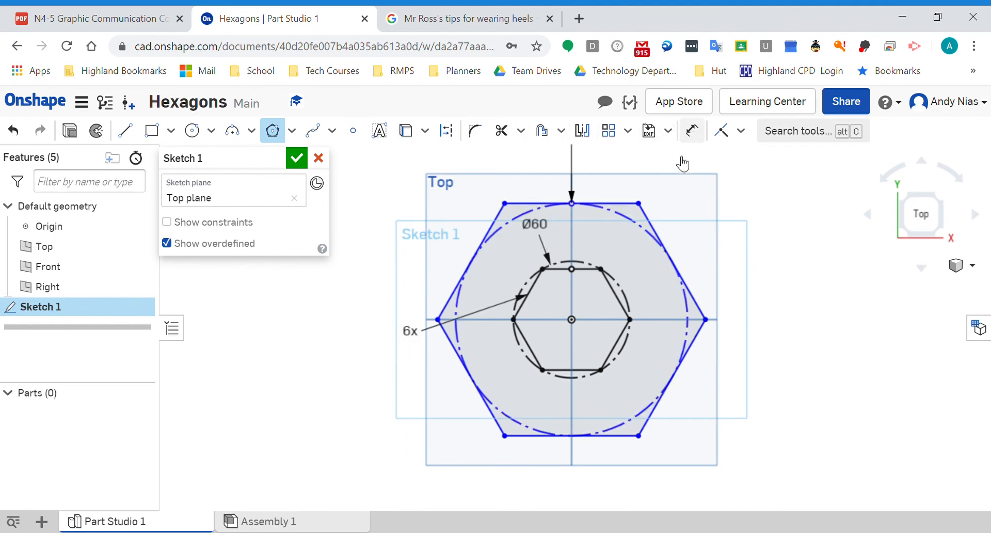
left_click(692, 131)
type("Ø100")
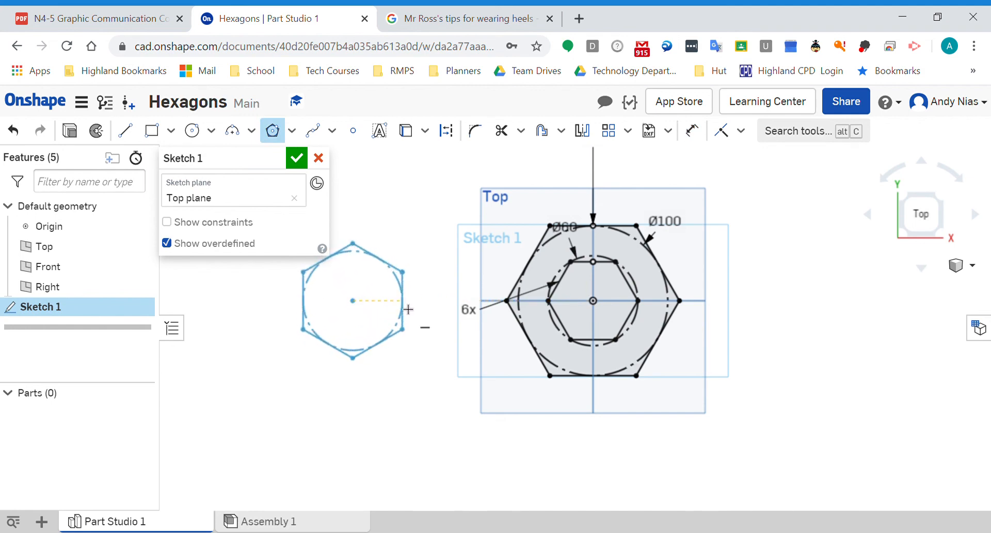
Size the third hexagon on the left at 60 mm across its flats, checking the course notes.
left_click(436, 307)
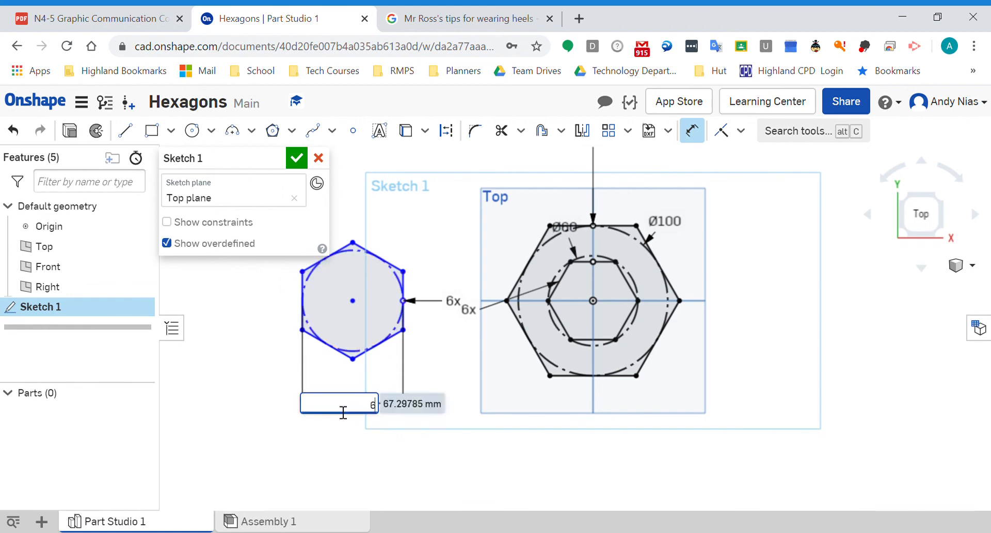
type("60")
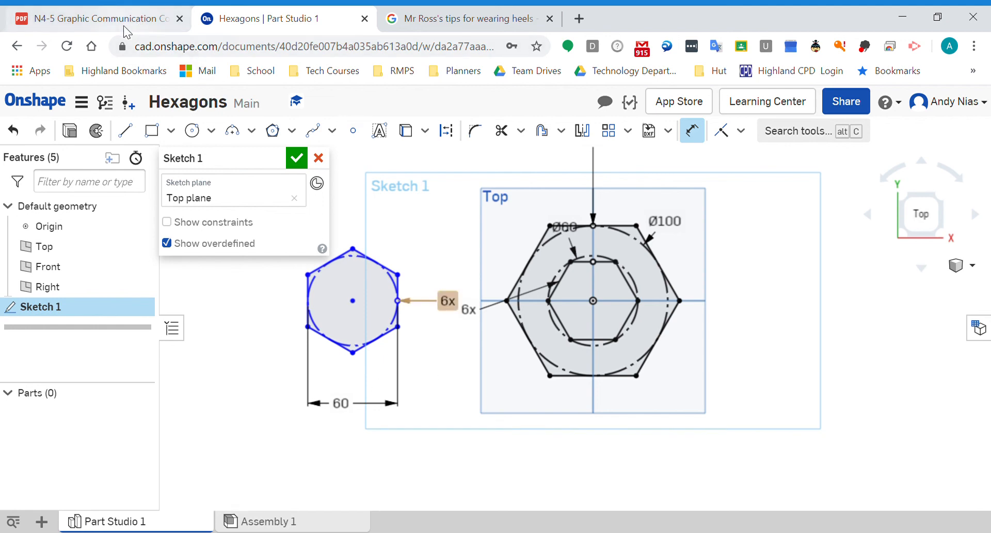
left_click(95, 19)
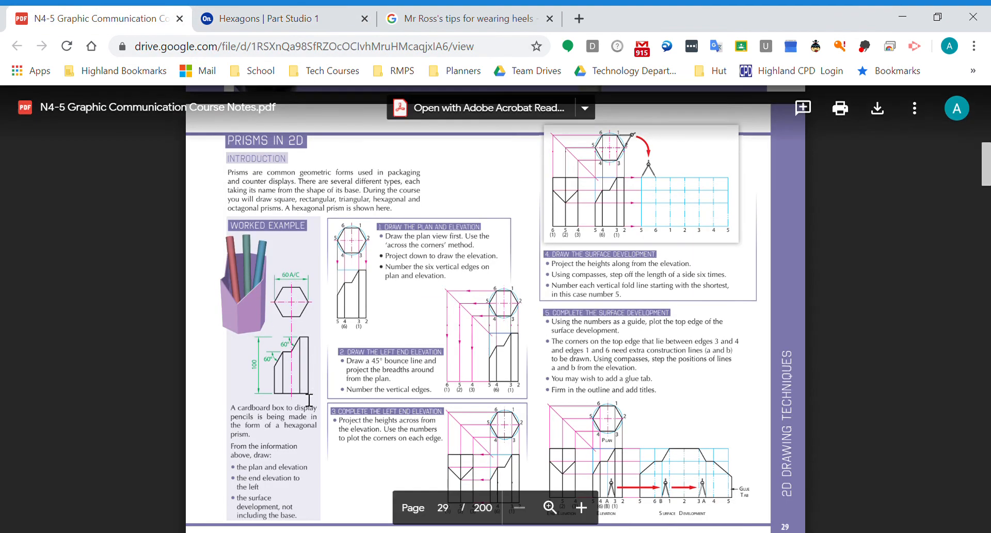
left_click(272, 19)
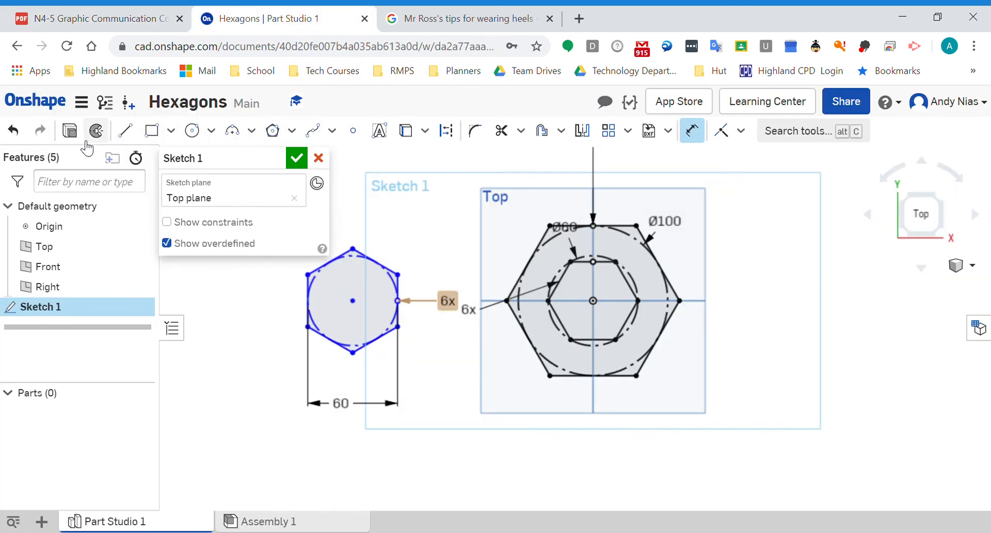